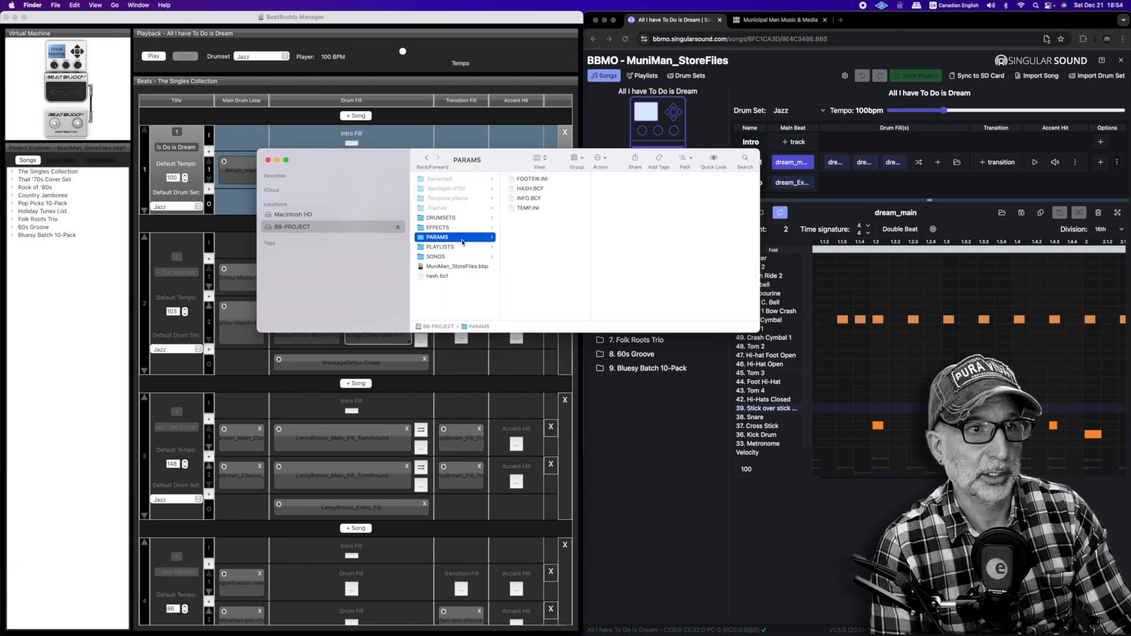
{"action": "mouse_move", "coordinate": [507, 210]}
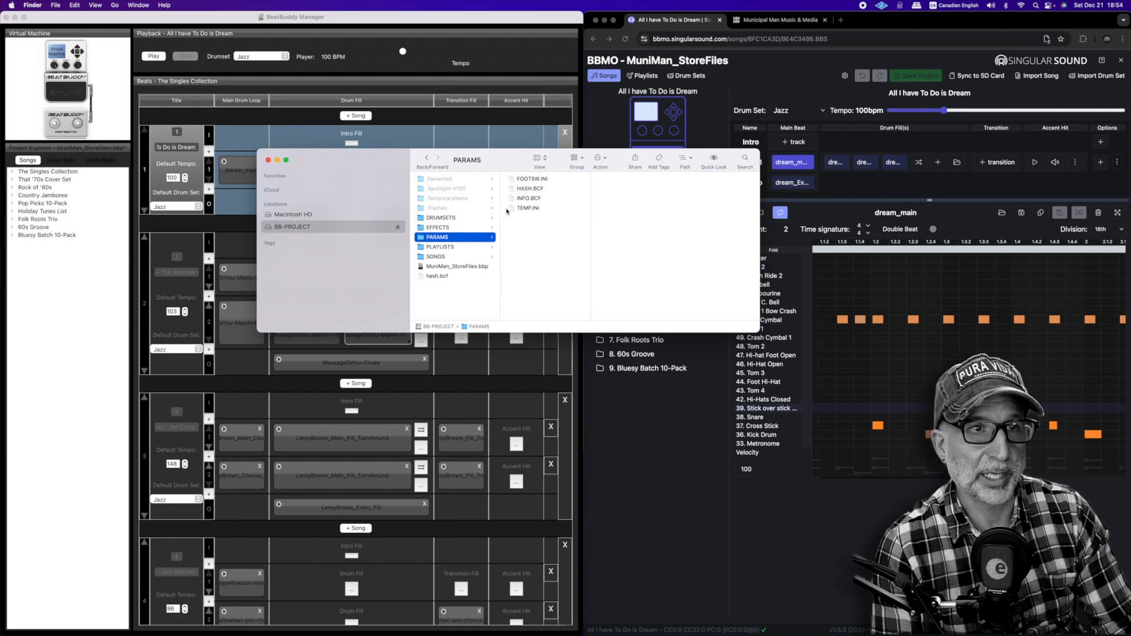
- Select FOOTSW.INI to preview it as a 198-byte document and dismiss its options menu
{"action": "left_click", "coordinate": [533, 178]}
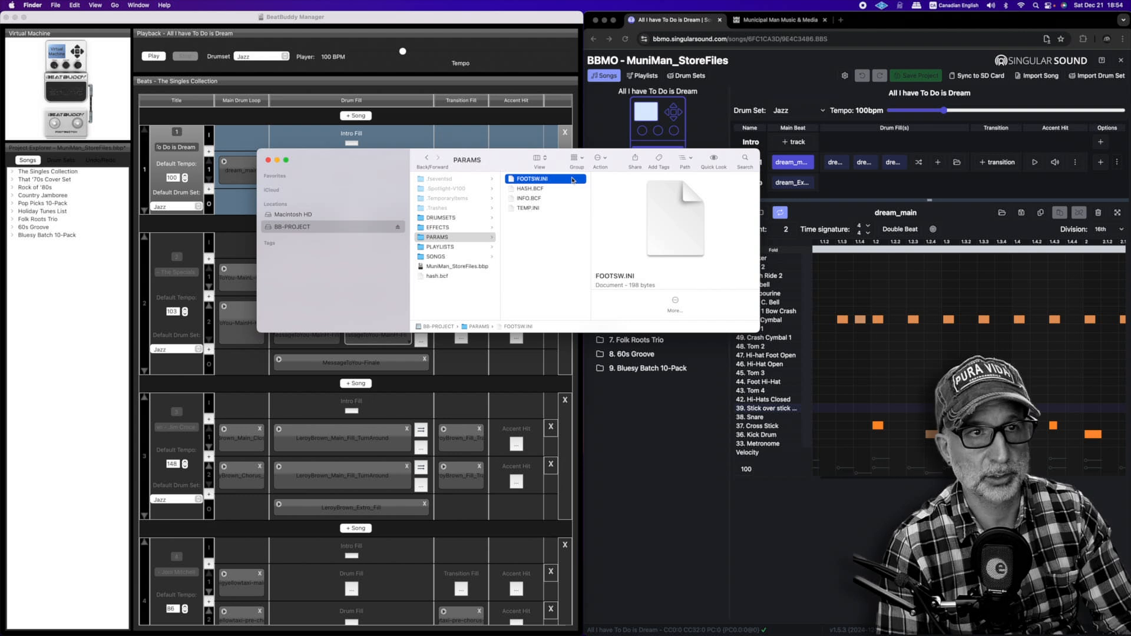
{"action": "right_click", "coordinate": [533, 179]}
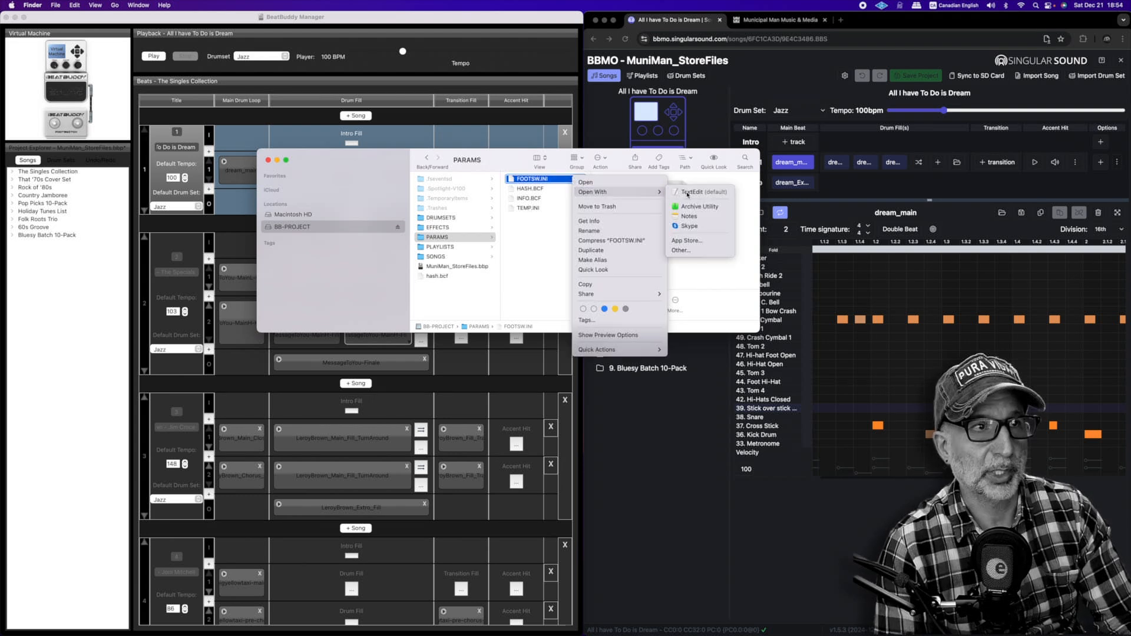
{"action": "left_click", "coordinate": [702, 190]}
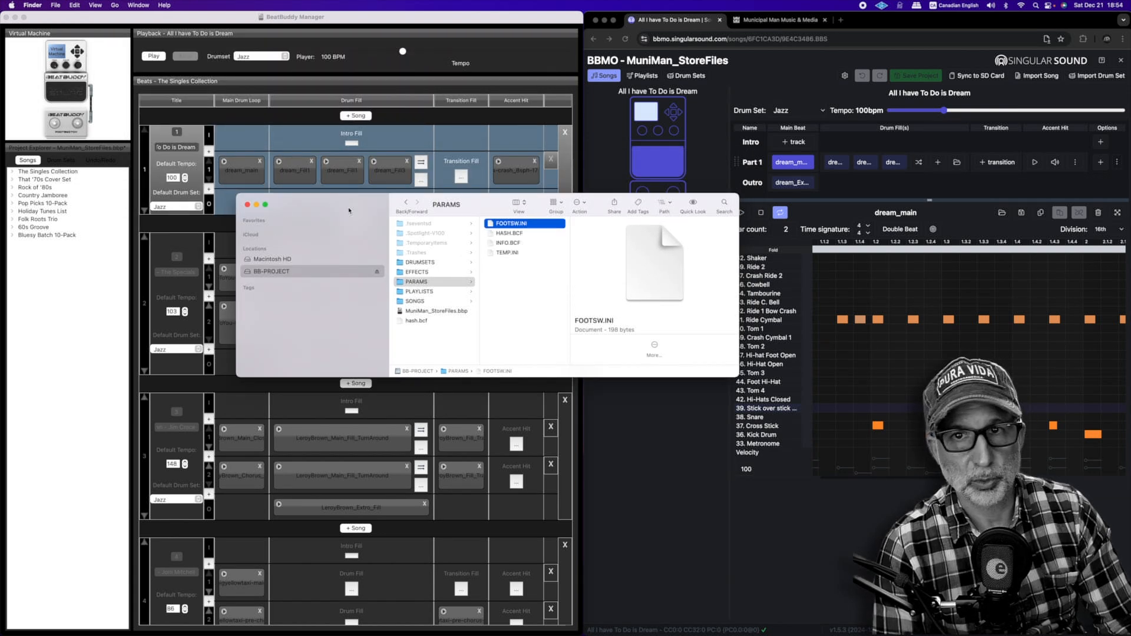
{"action": "mouse_move", "coordinate": [797, 76]}
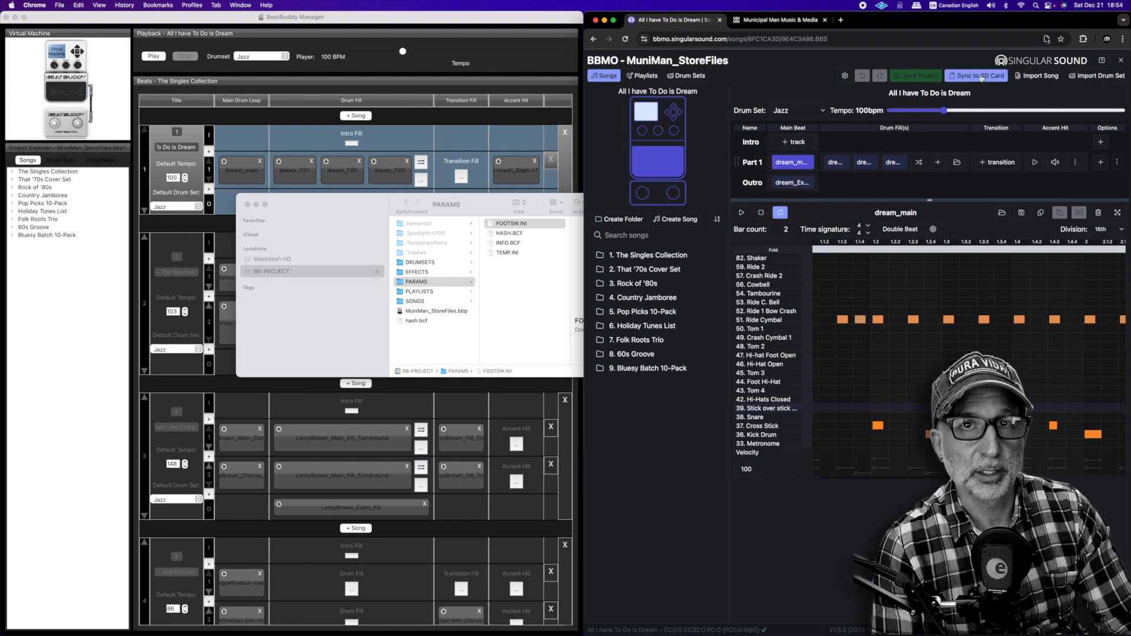
{"action": "left_click", "coordinate": [976, 76]}
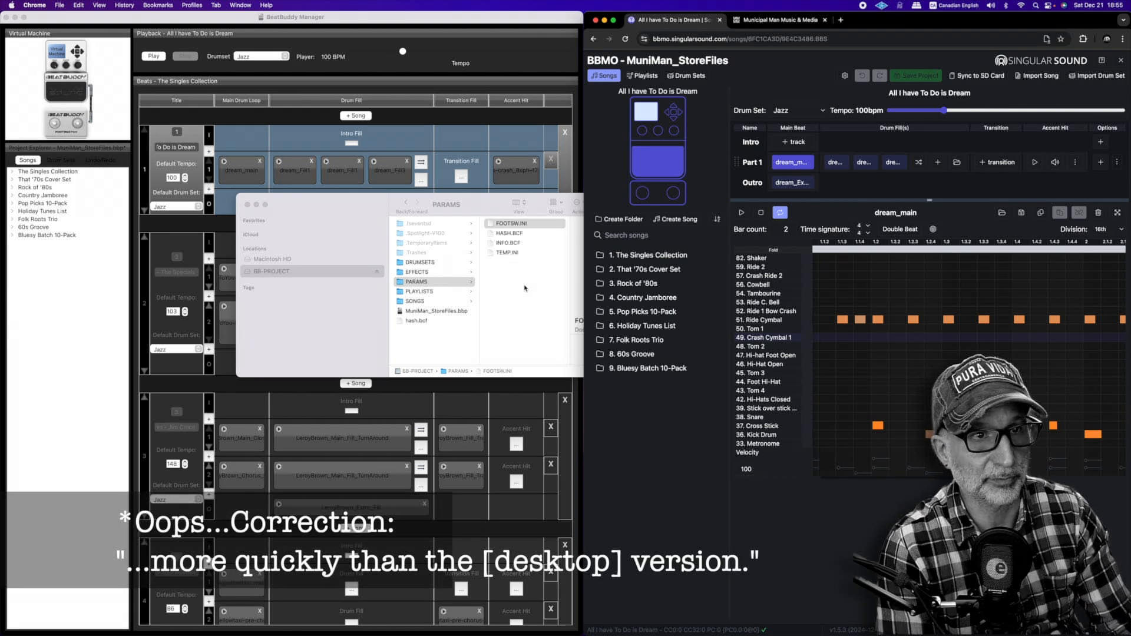
{"action": "left_click", "coordinate": [509, 222]}
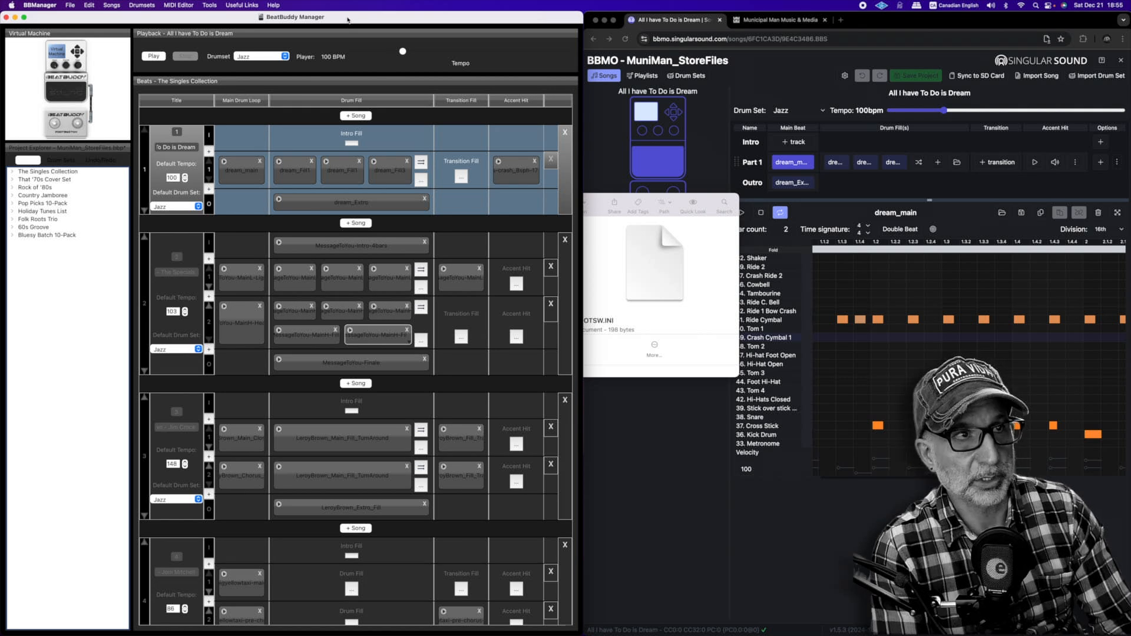
- Export the project to SD card, confirming the saved /Volumes/BB-PROJECT location
{"action": "left_click", "coordinate": [70, 4]}
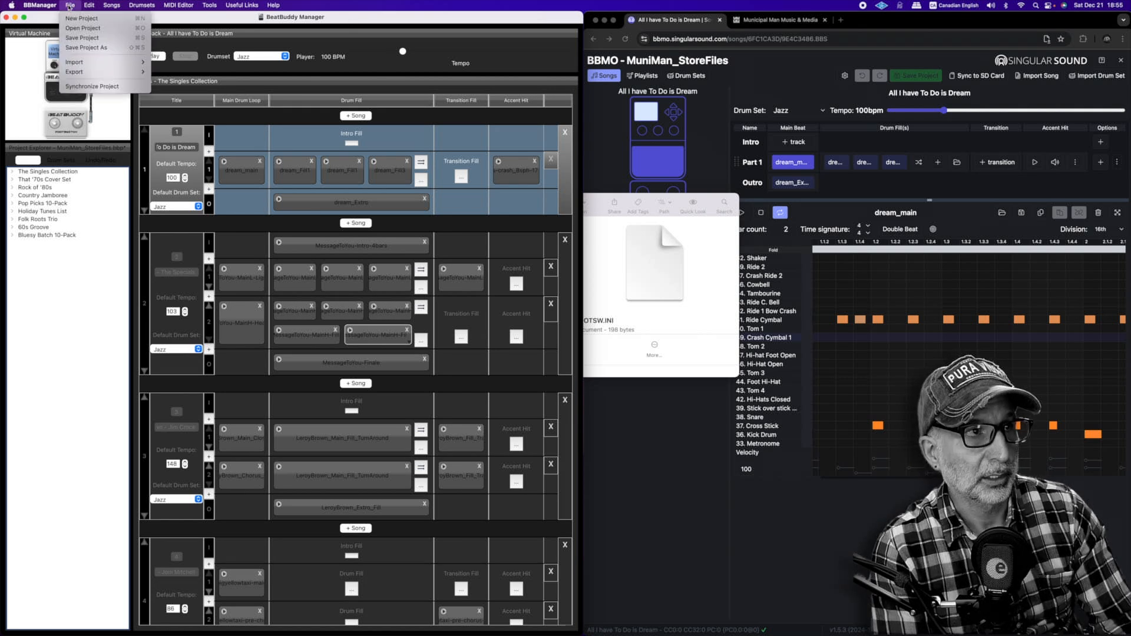
{"action": "mouse_move", "coordinate": [74, 72]}
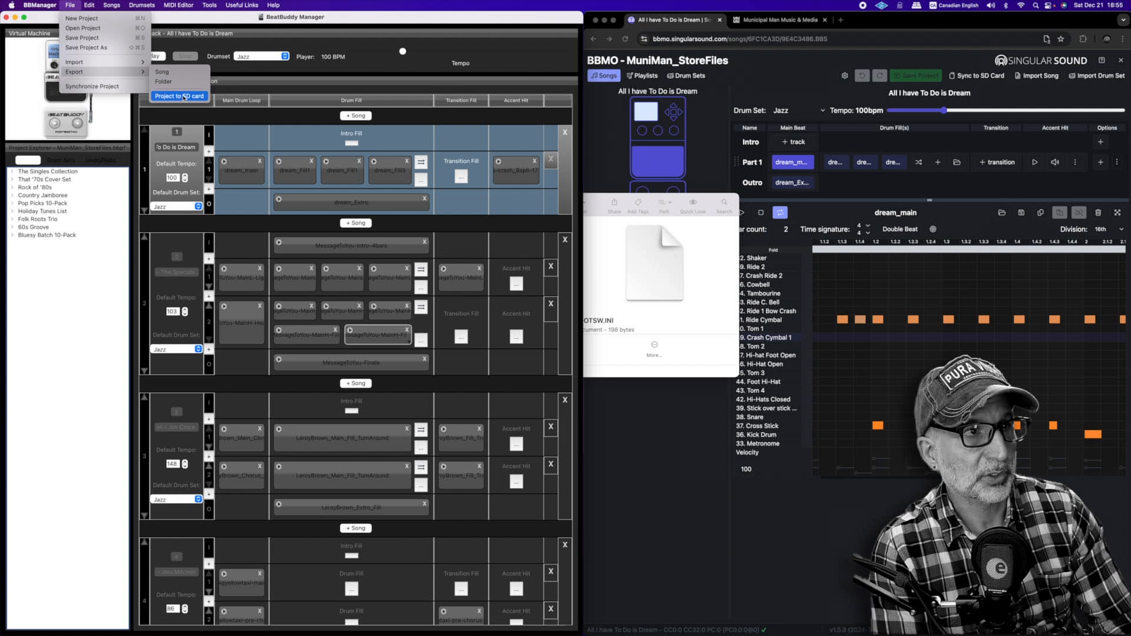
{"action": "left_click", "coordinate": [179, 95]}
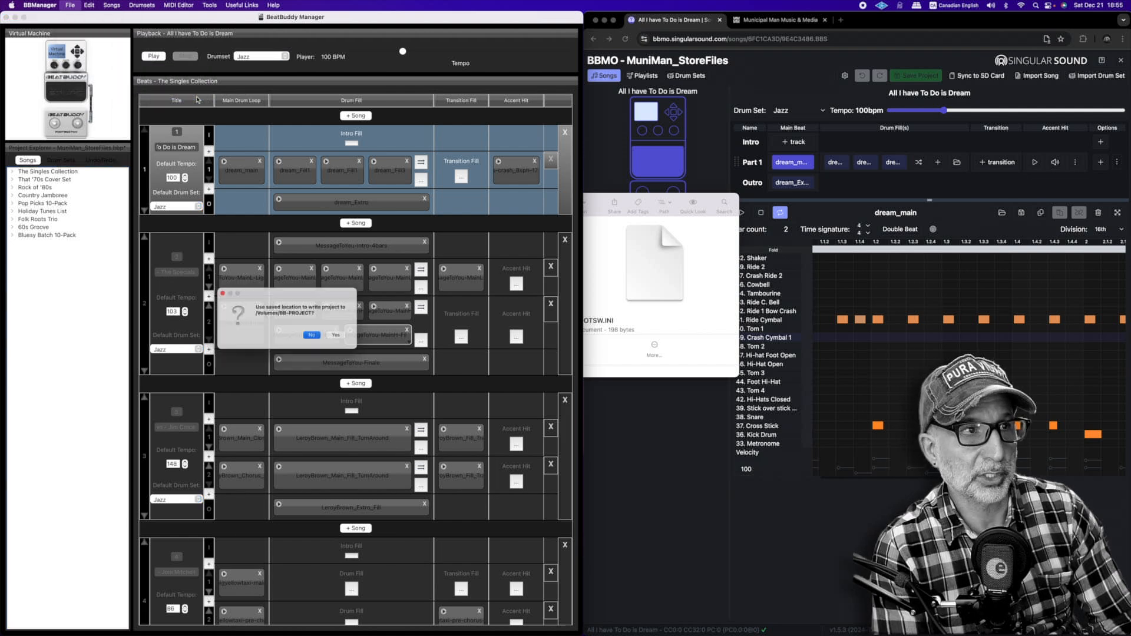
{"action": "left_click", "coordinate": [311, 334]}
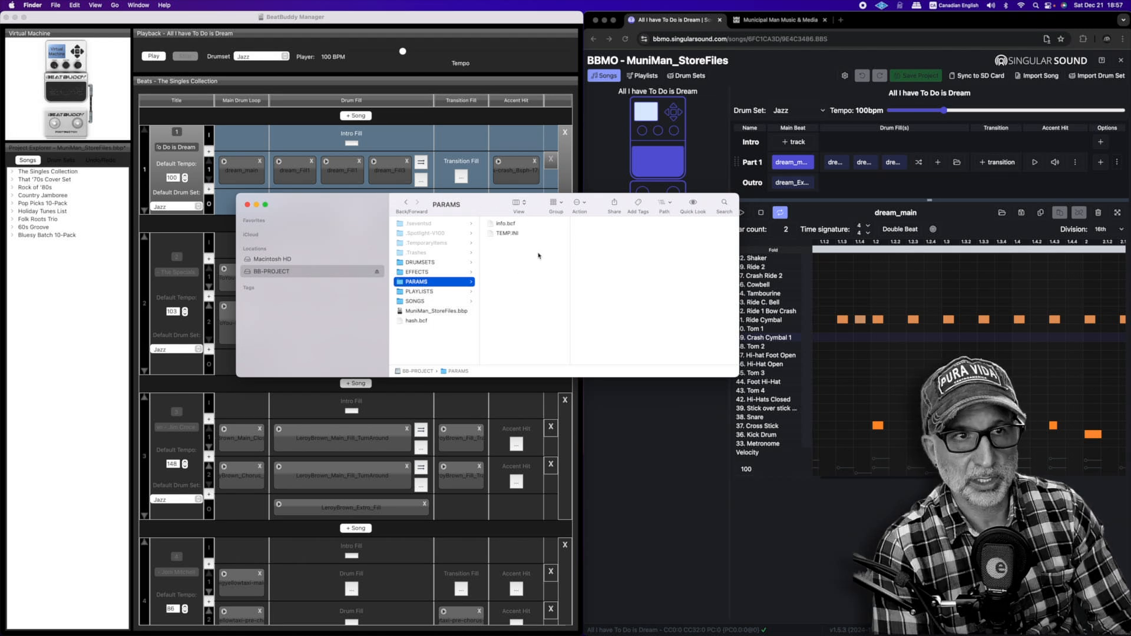
{"action": "mouse_move", "coordinate": [518, 273]}
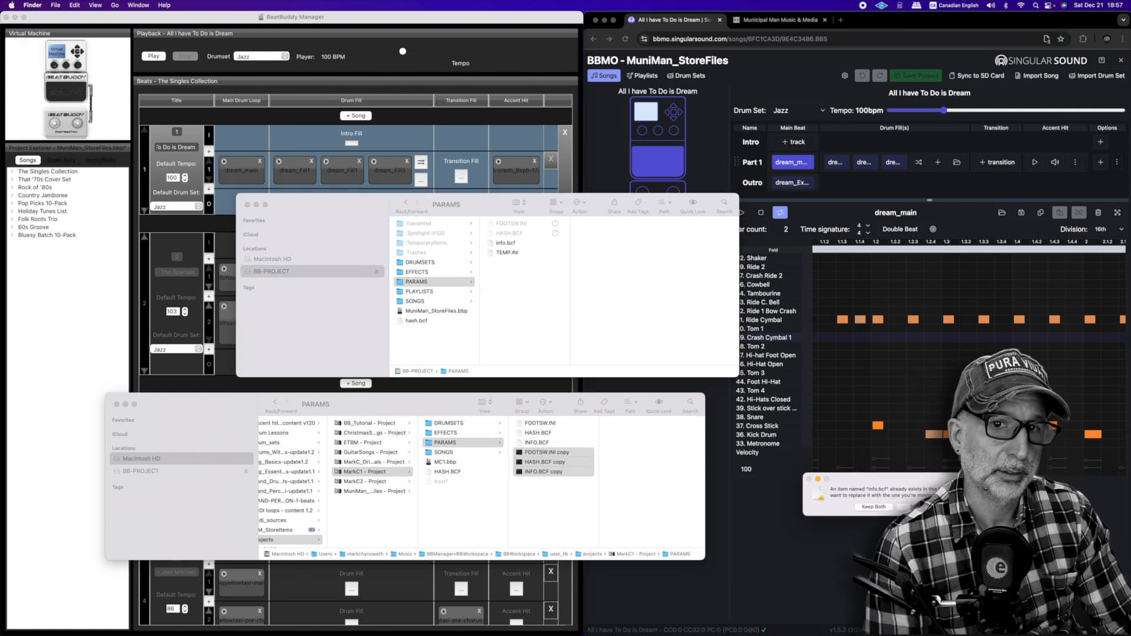
- Replace the card's info.bcf with the saved copy and select the restored FOOTSW.INI
{"action": "left_click", "coordinate": [871, 506]}
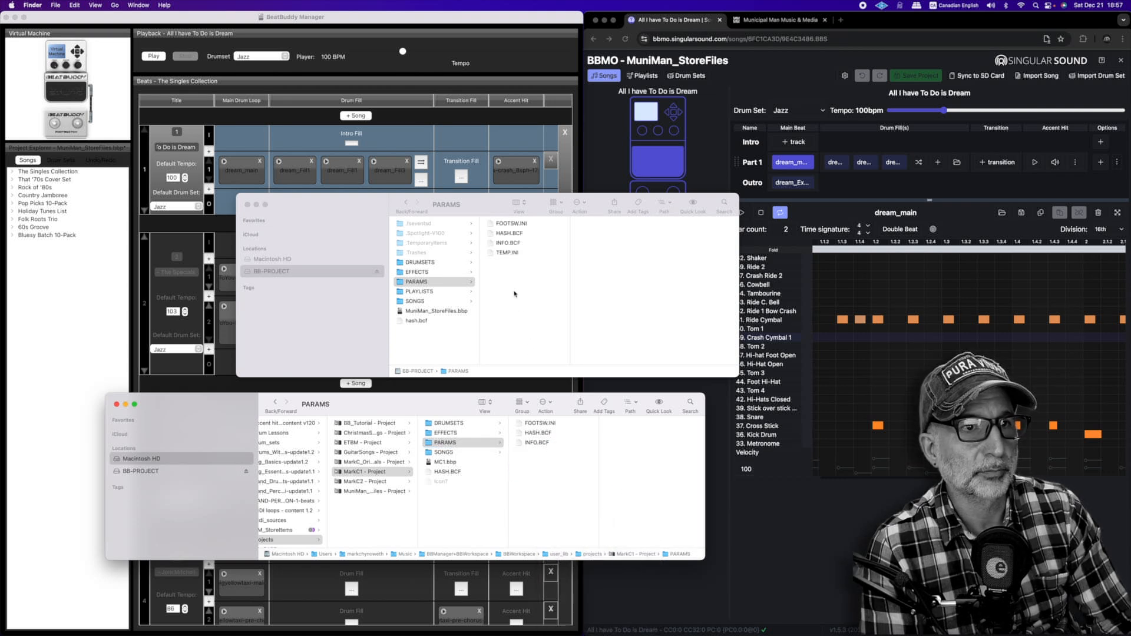
{"action": "left_click", "coordinate": [510, 223]}
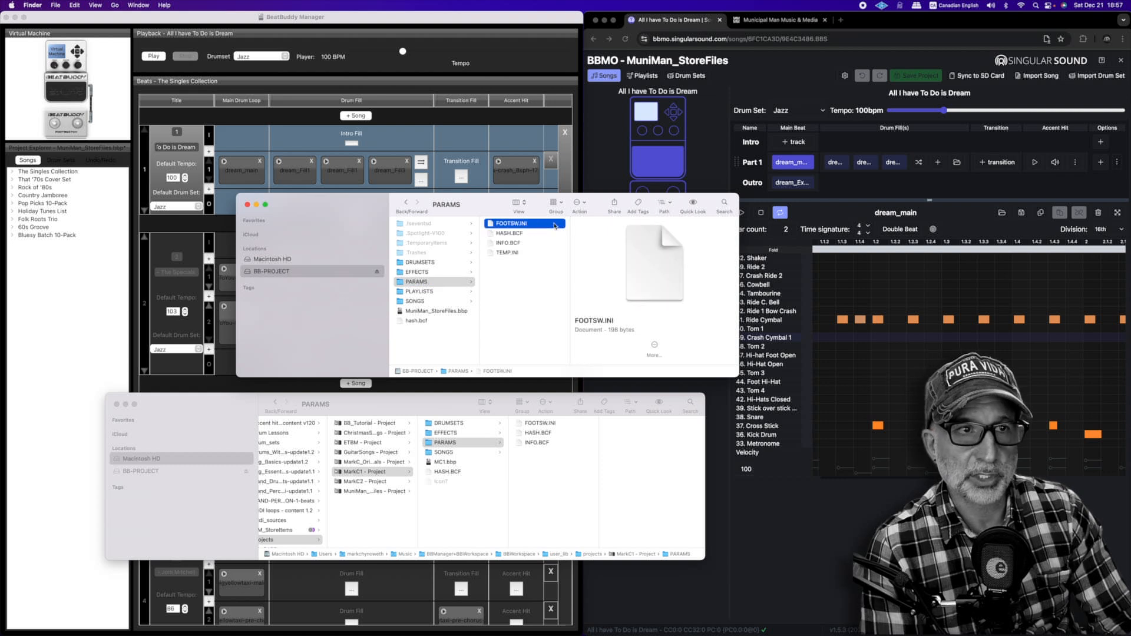
{"action": "right_click", "coordinate": [512, 223]}
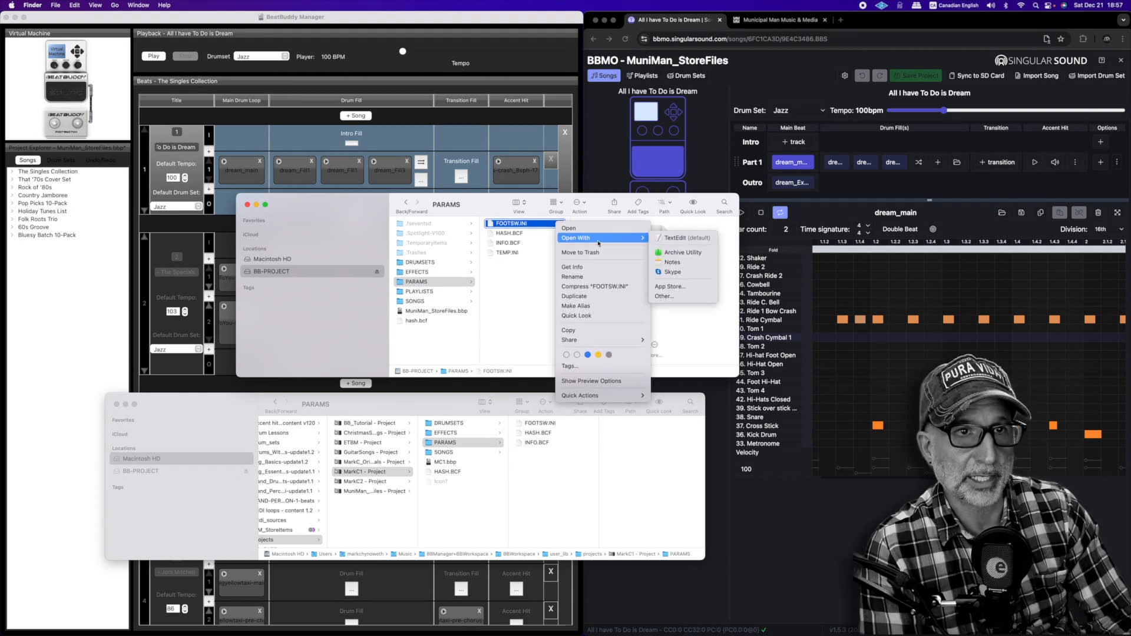
{"action": "left_click", "coordinate": [685, 237]}
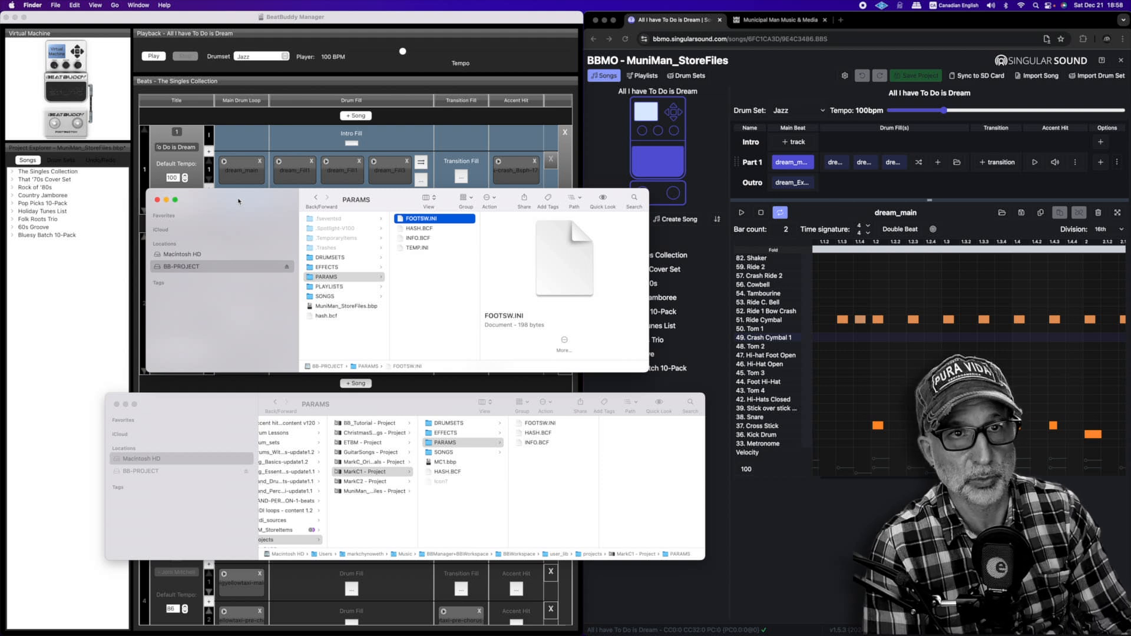
{"action": "mouse_move", "coordinate": [806, 50]}
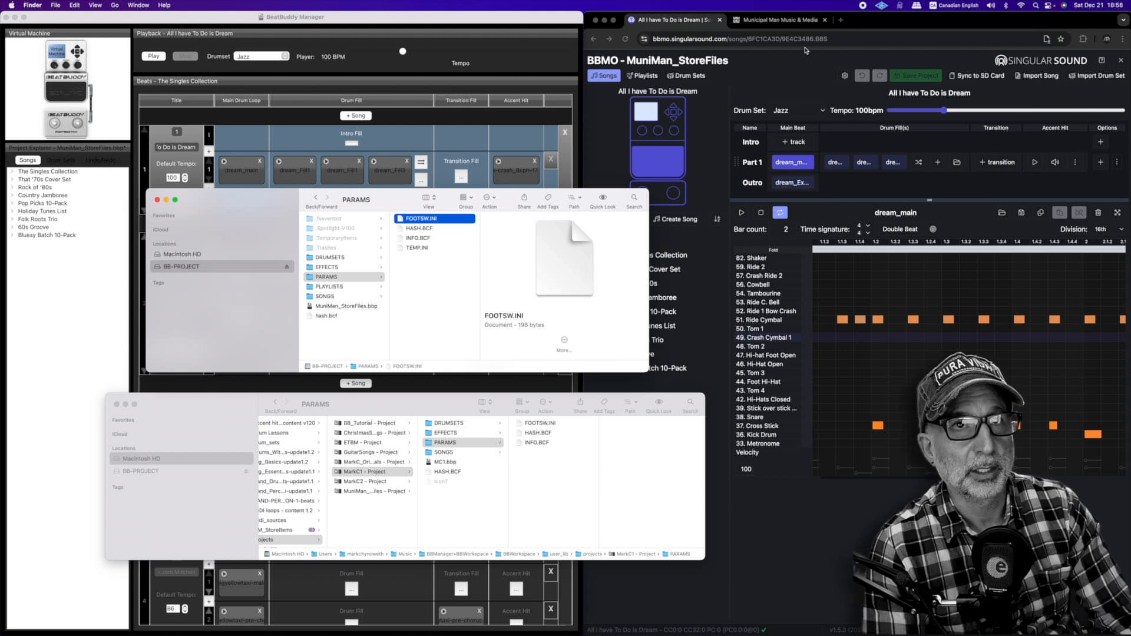